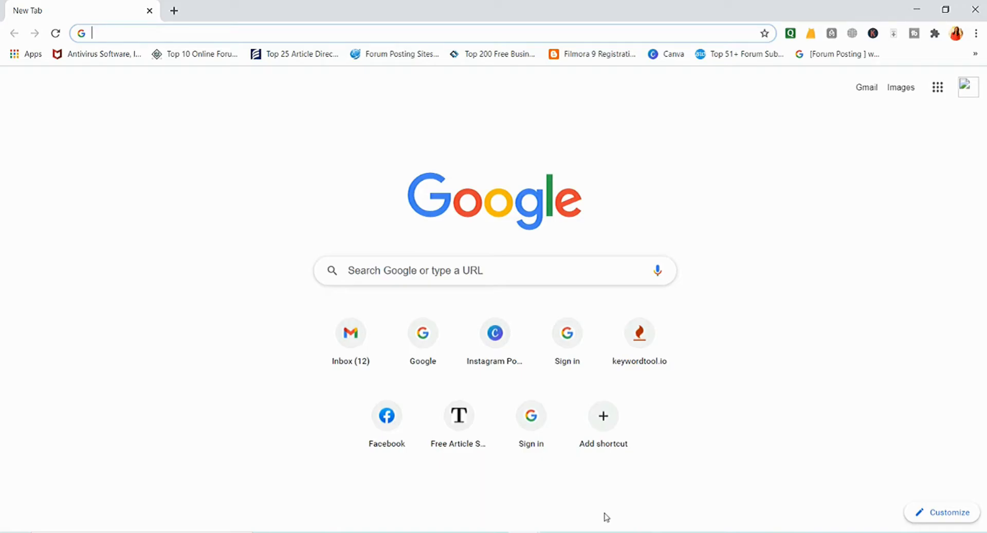
Load canva.com from the bookmarks-bar shortcut in a new Chrome tab
click(672, 54)
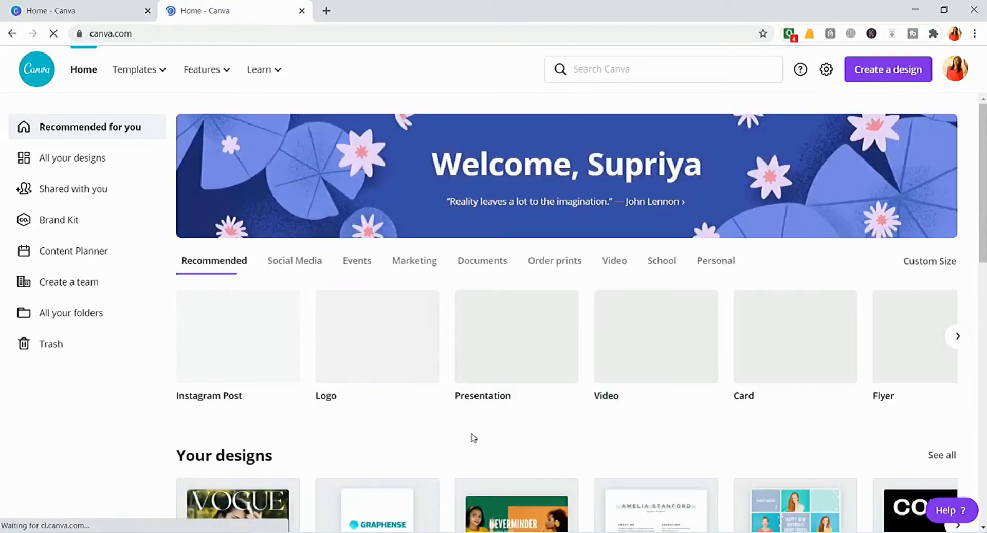
Search Canva for 'instagram re' and choose the Instagram Reels Video (1080 × 1920 px) suggestion
click(661, 69)
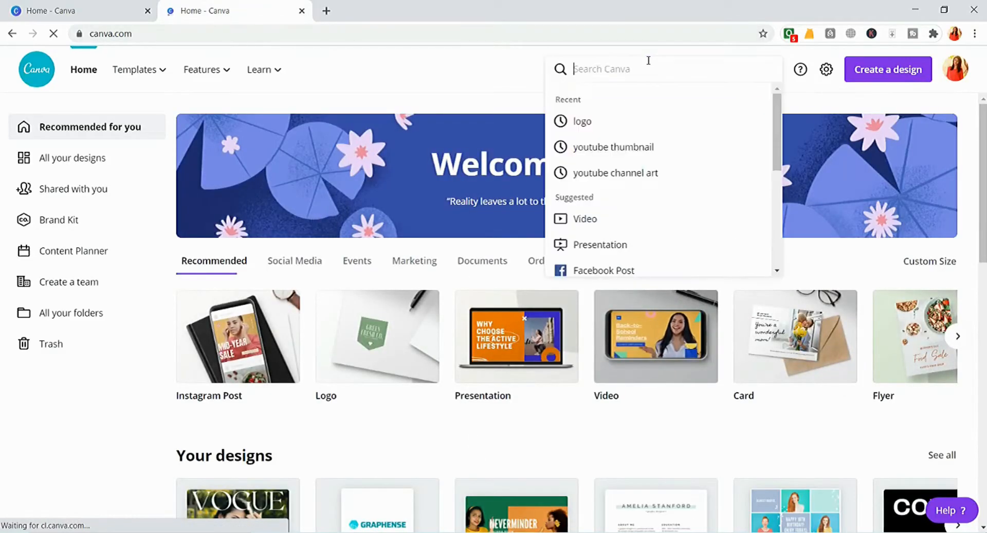
text(instagram)
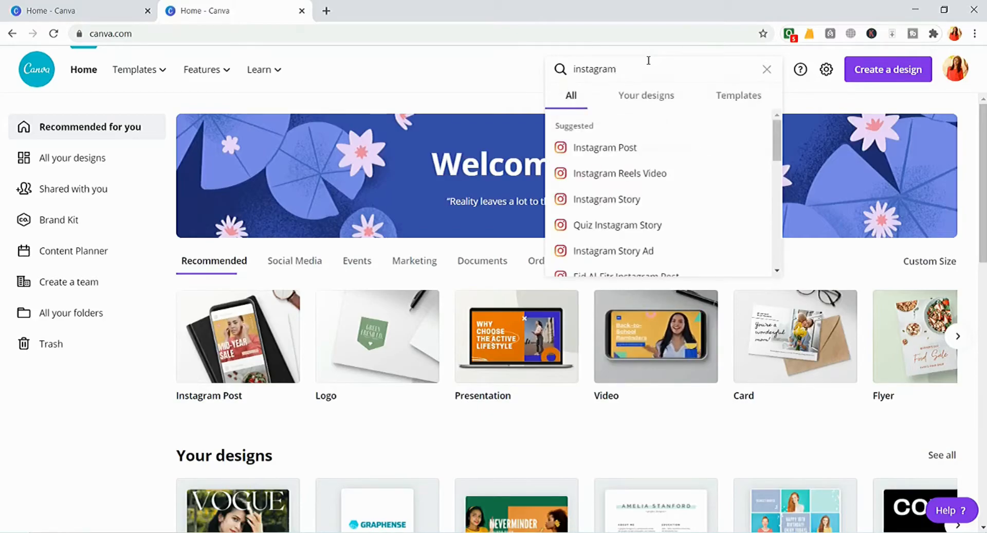
text(r)
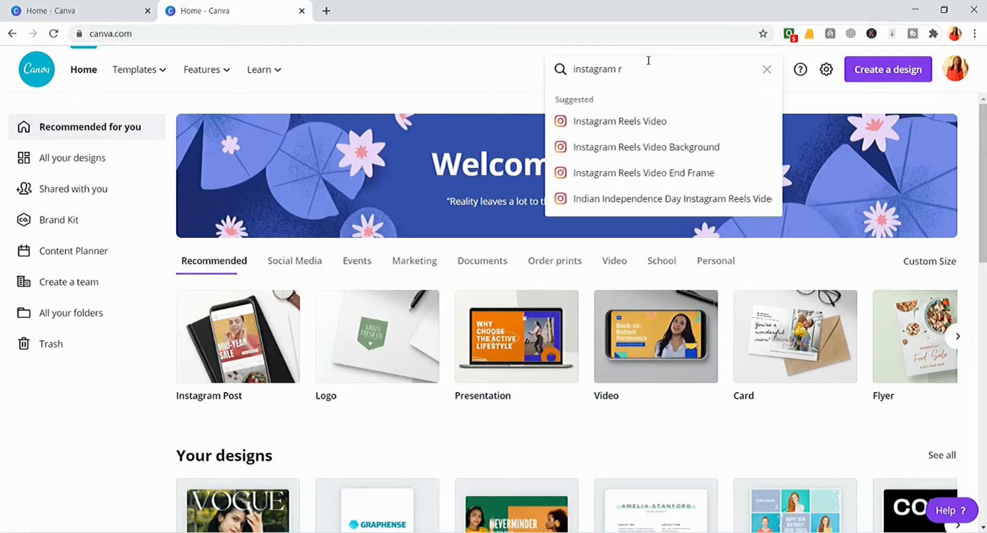
text(e)
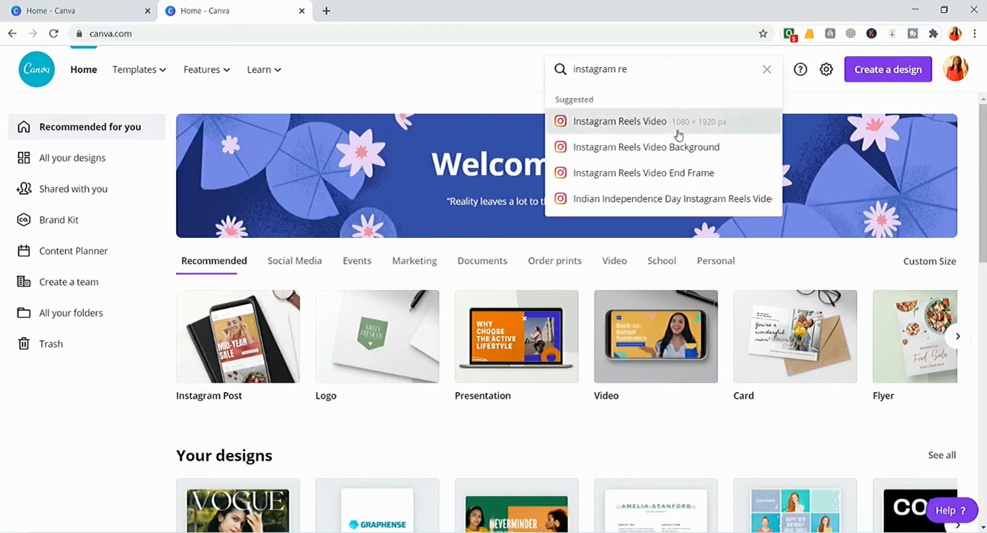
click(619, 121)
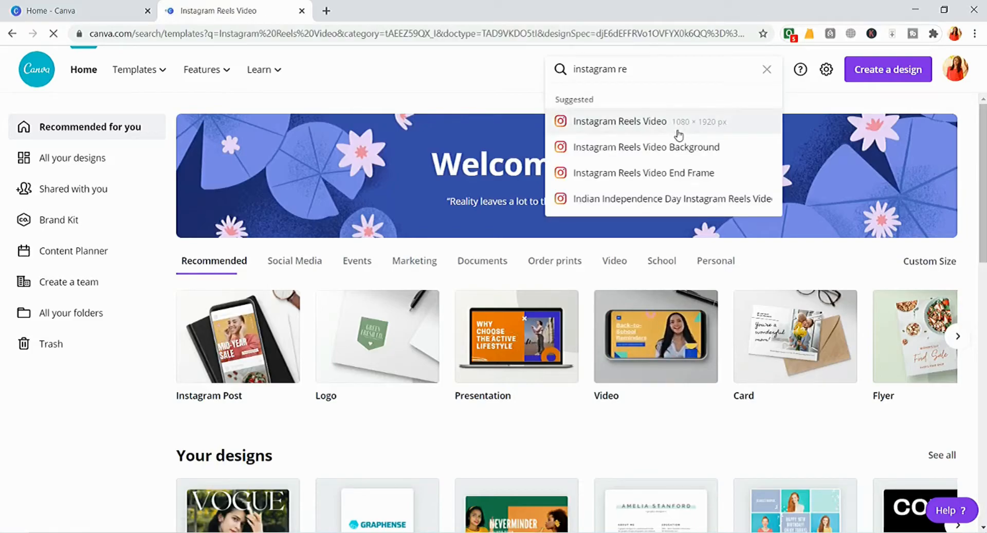
Browse down the Instagram Reels Video template gallery until the COVER magazine template appears
click(619, 121)
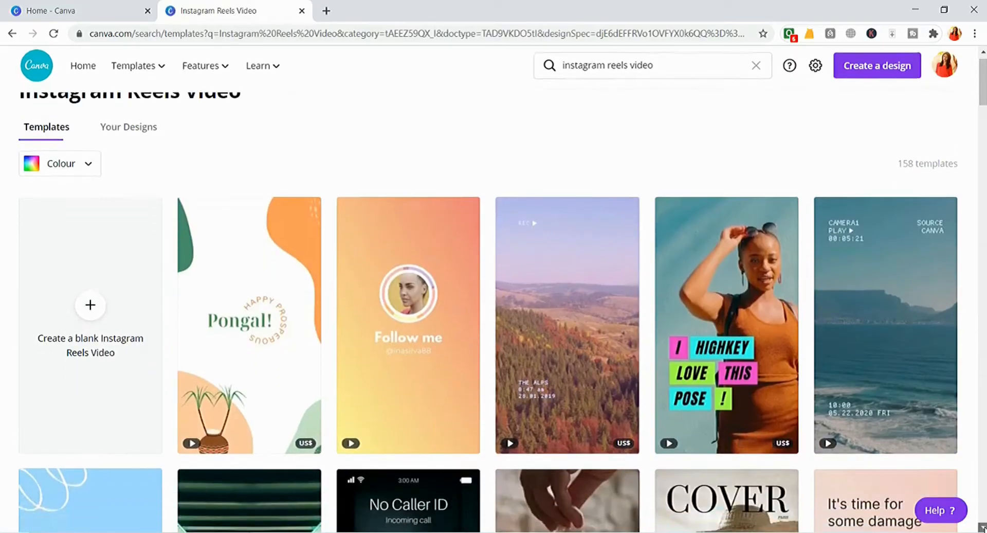
scroll(down, 3)
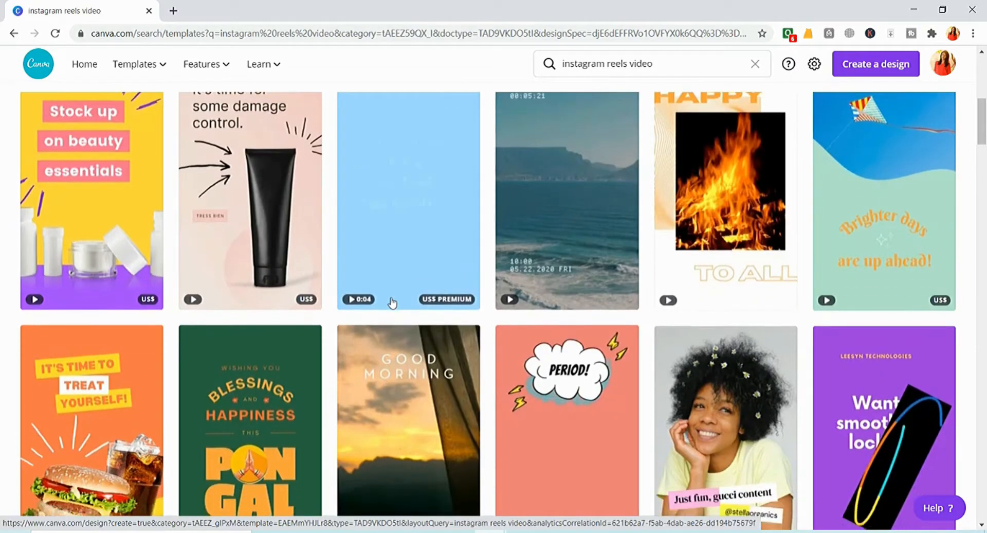
scroll(down, 3)
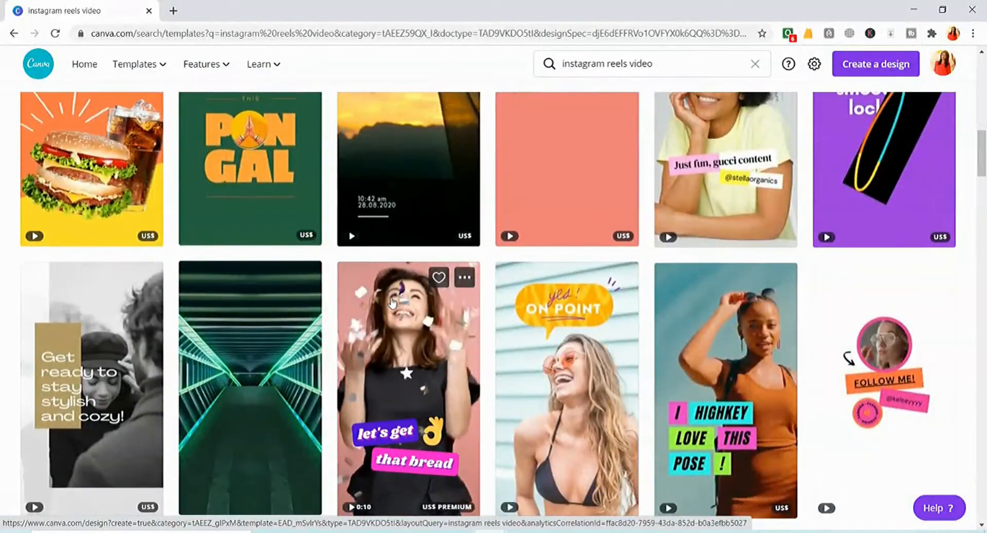
scroll(down, 3)
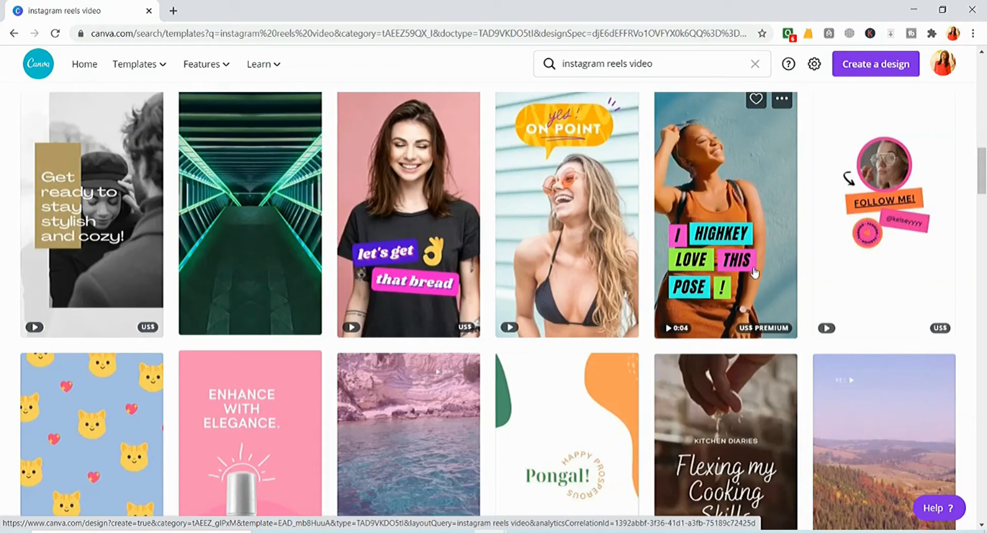
scroll(down, 3)
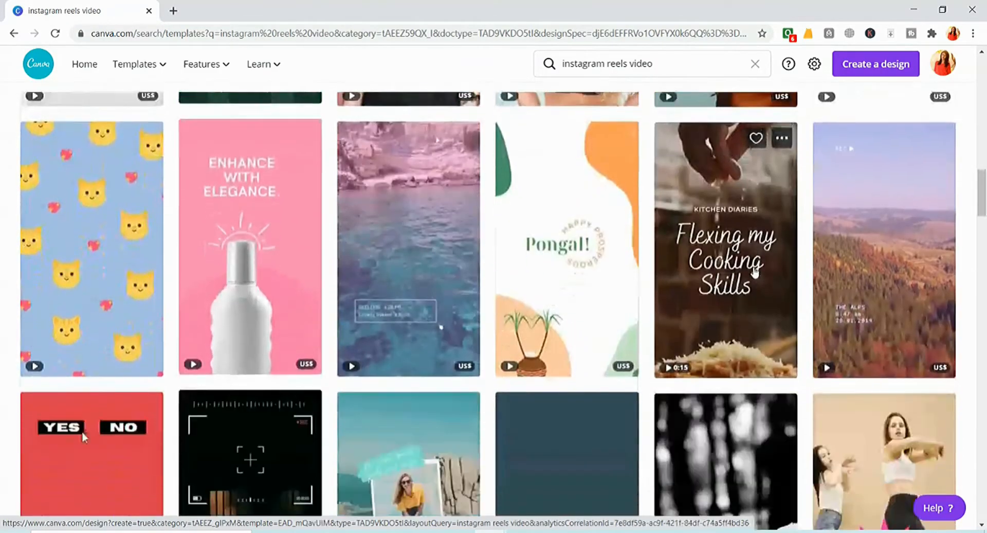
mouse_move(202, 217)
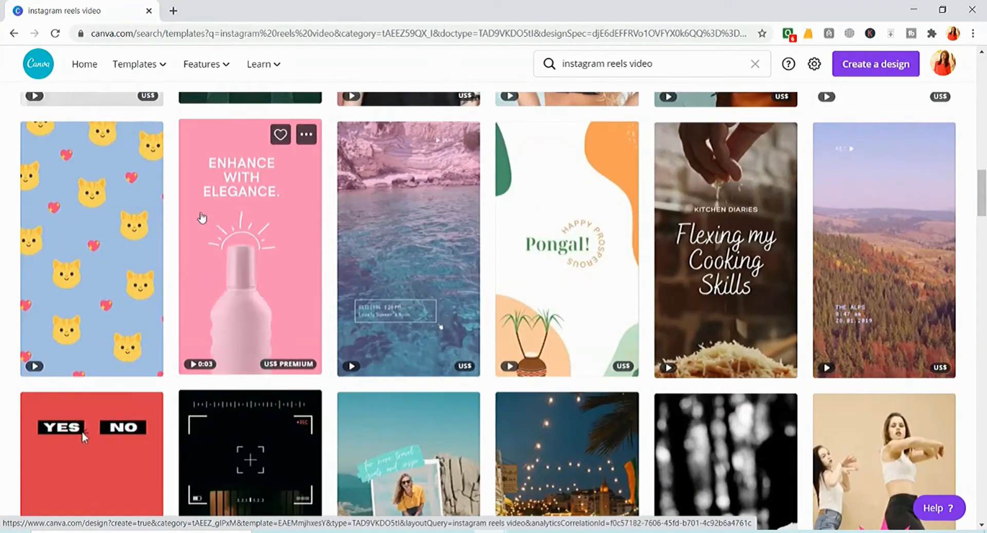
scroll(down, 3)
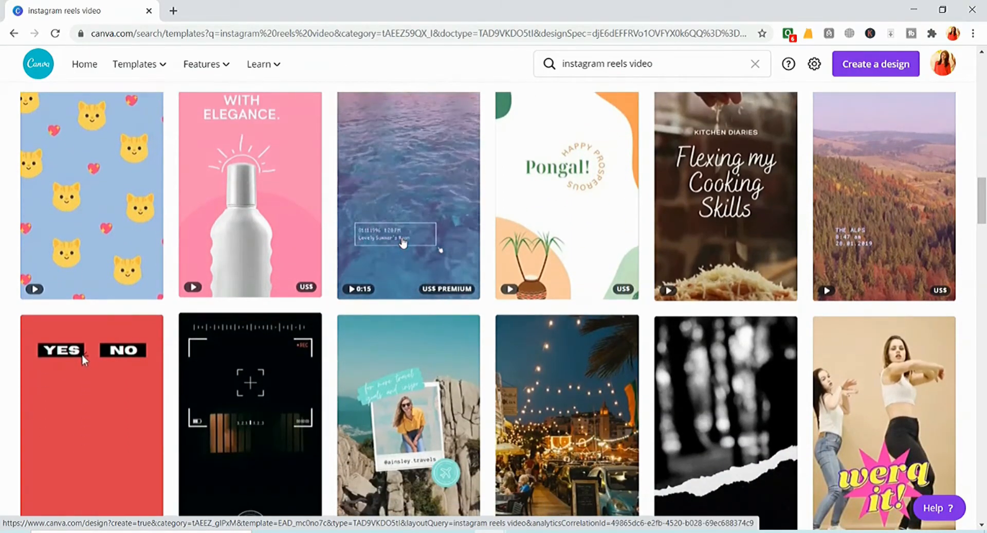
scroll(down, 3)
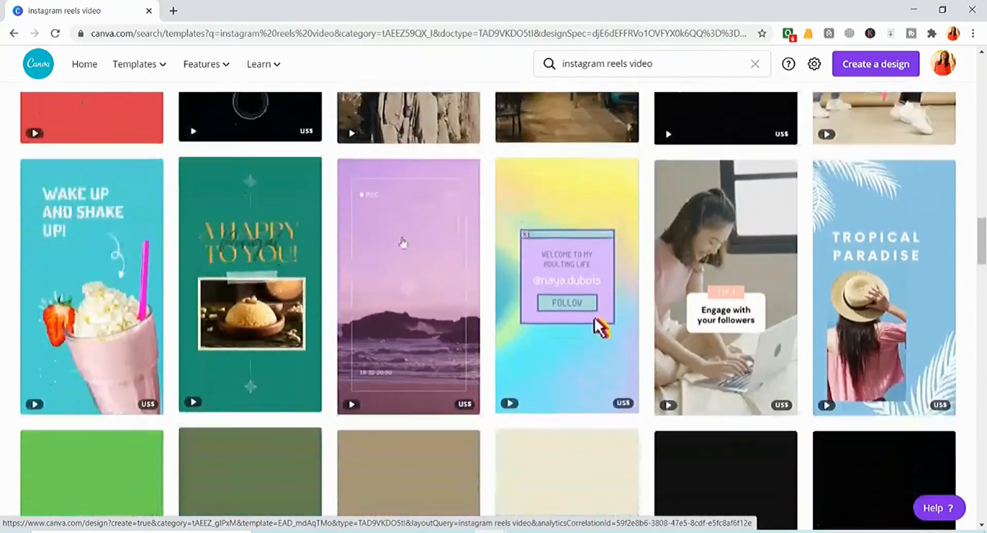
scroll(down, 3)
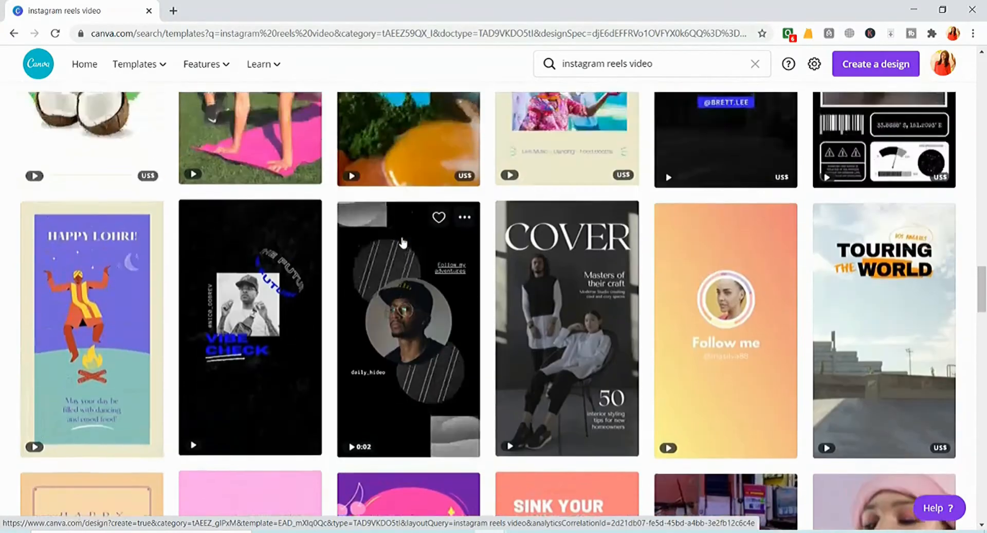
Open the COVER magazine template in the editor and show the Uploads library
click(565, 327)
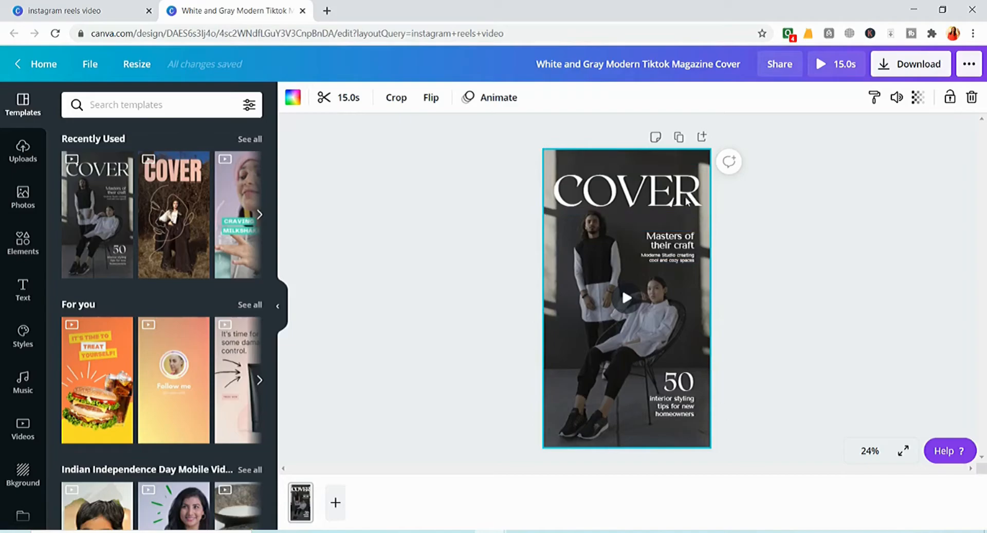
mouse_move(687, 365)
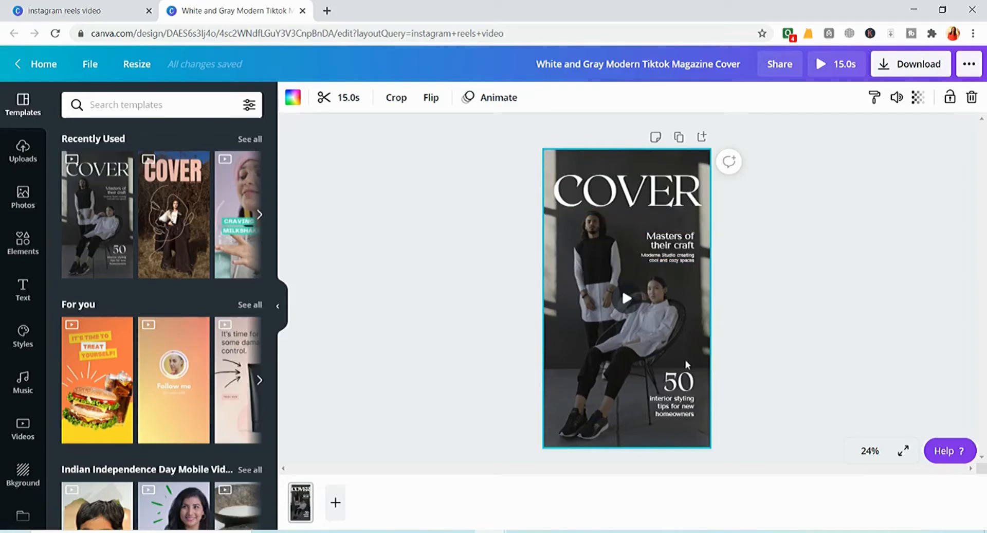
click(23, 151)
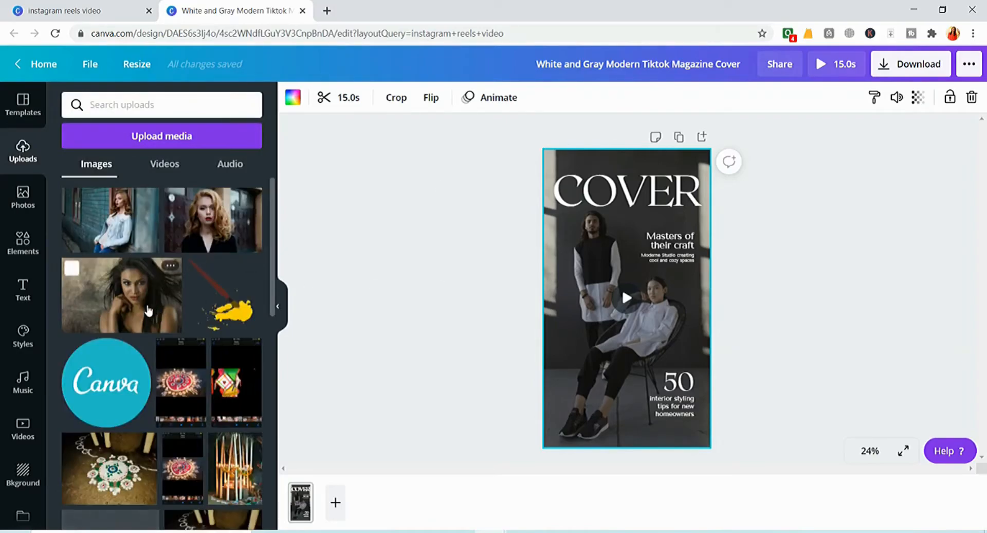
Replace the cover background with the dark-haired woman's photo and move 'Masters of their craft' lower left
drag(121, 295, 461, 171)
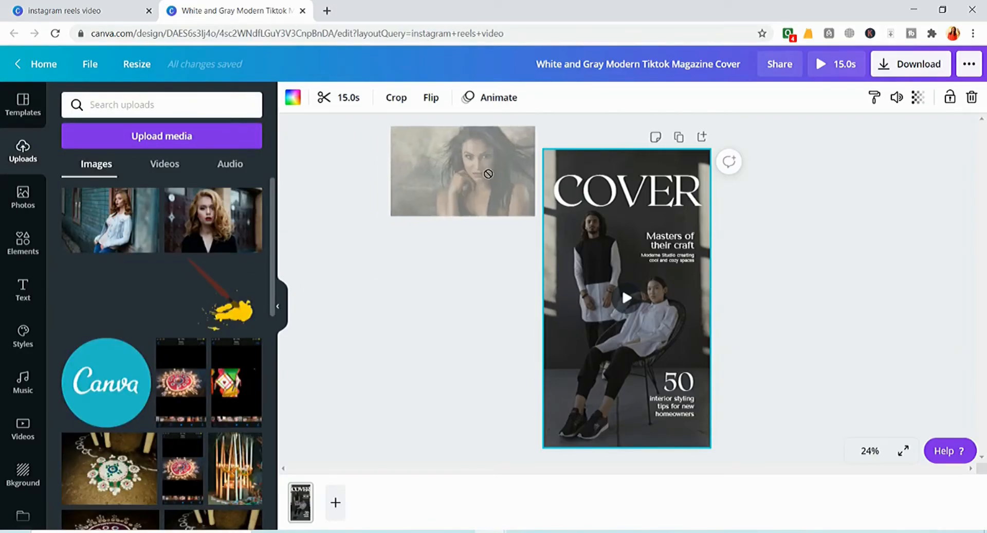
drag(463, 170, 534, 159)
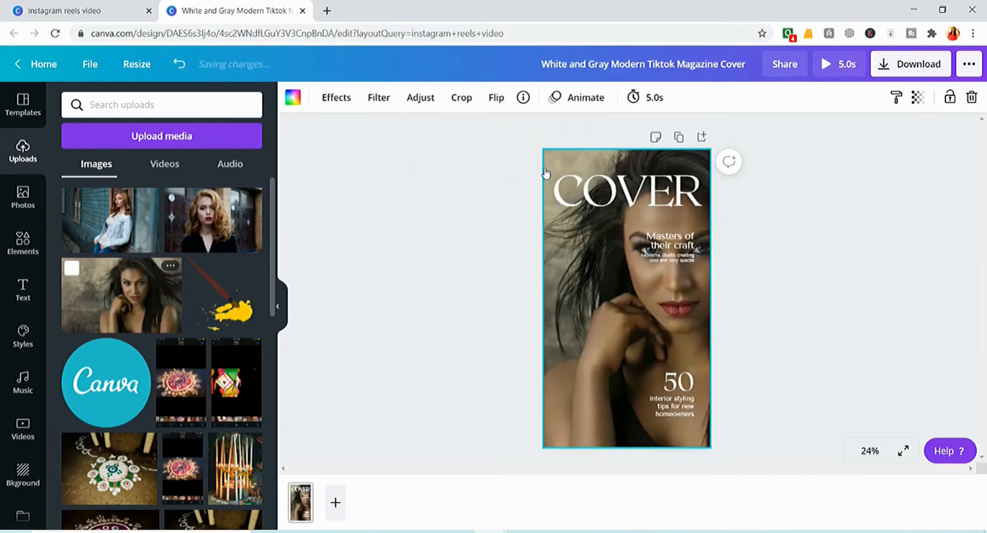
click(667, 246)
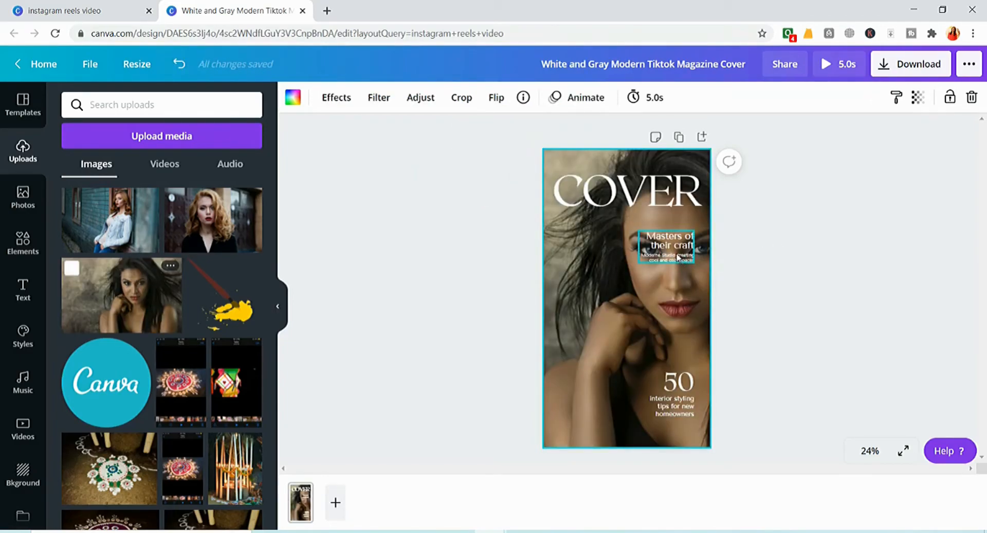
drag(666, 246, 574, 327)
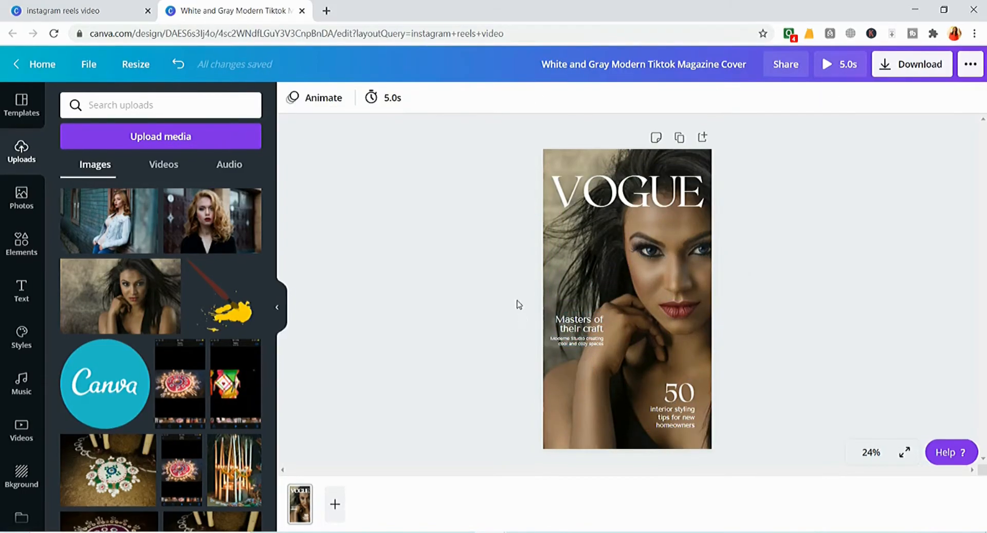
mouse_move(535, 352)
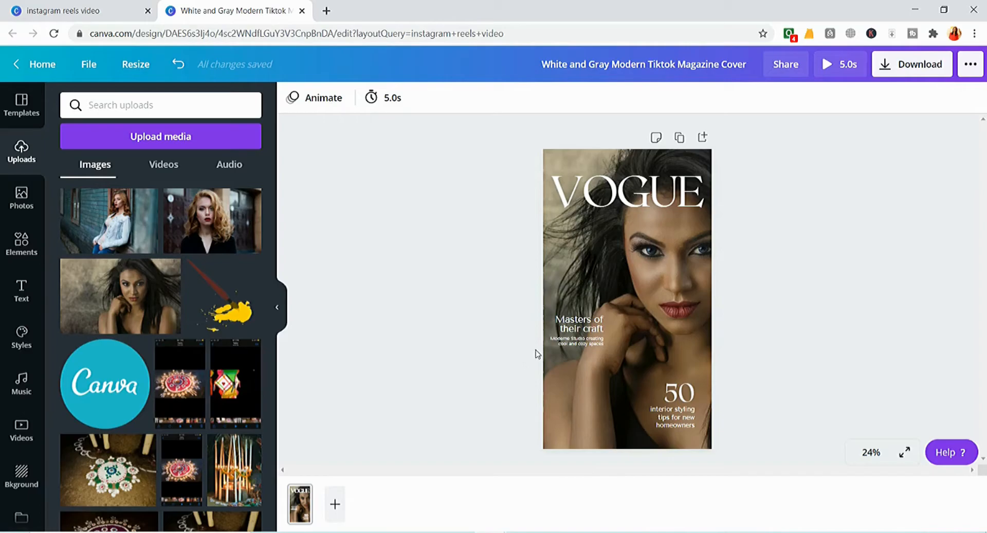
mouse_move(596, 166)
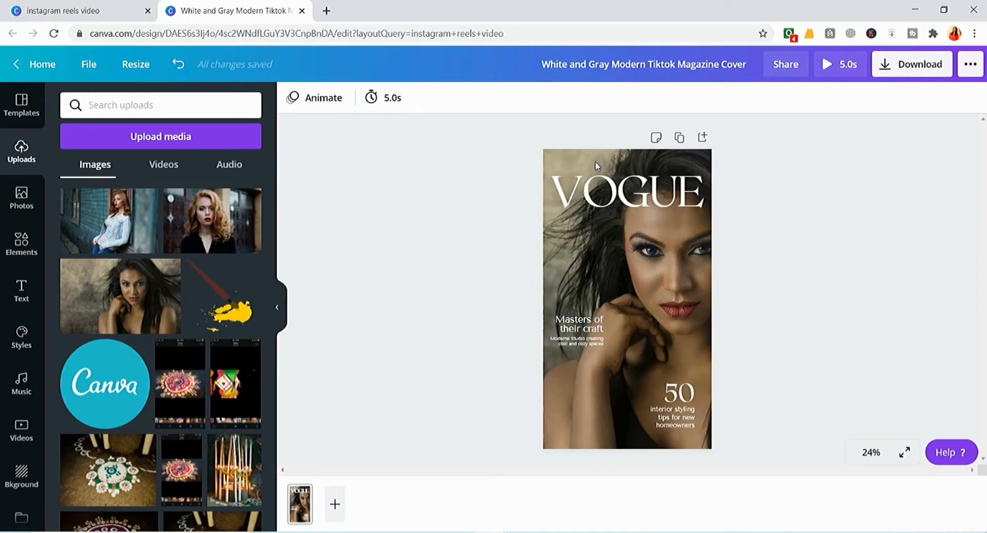
mouse_move(680, 137)
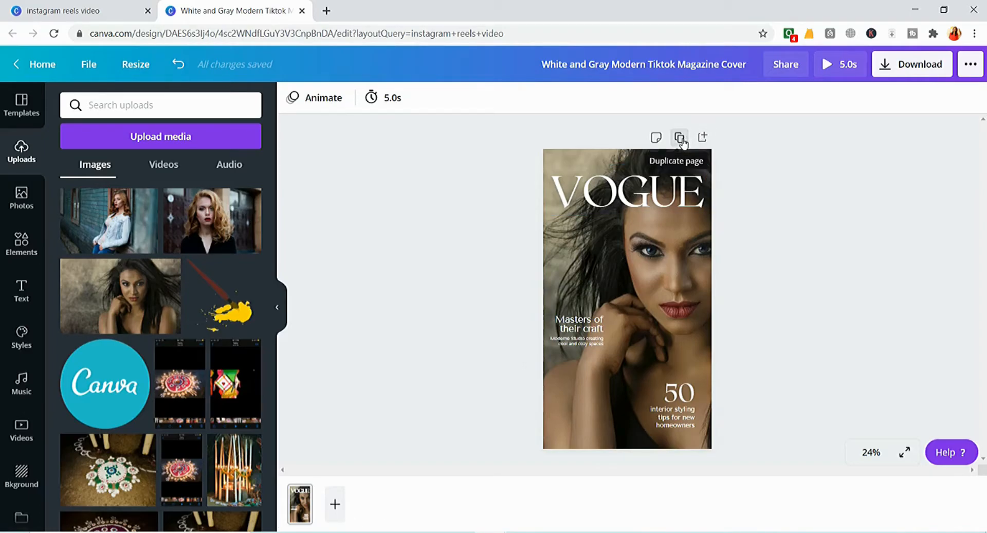
Duplicate the VOGUE cover into a second and then a third page
click(680, 137)
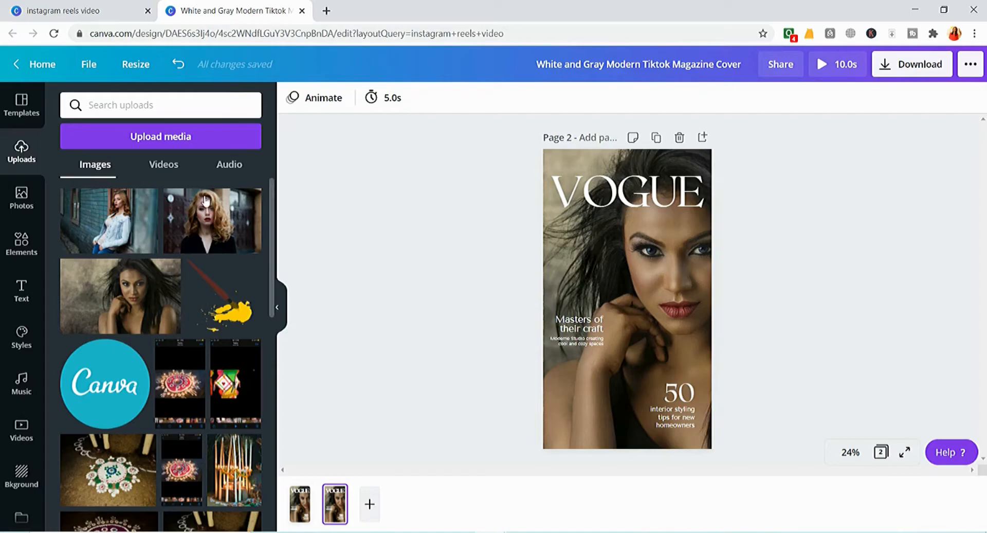
mouse_move(179, 226)
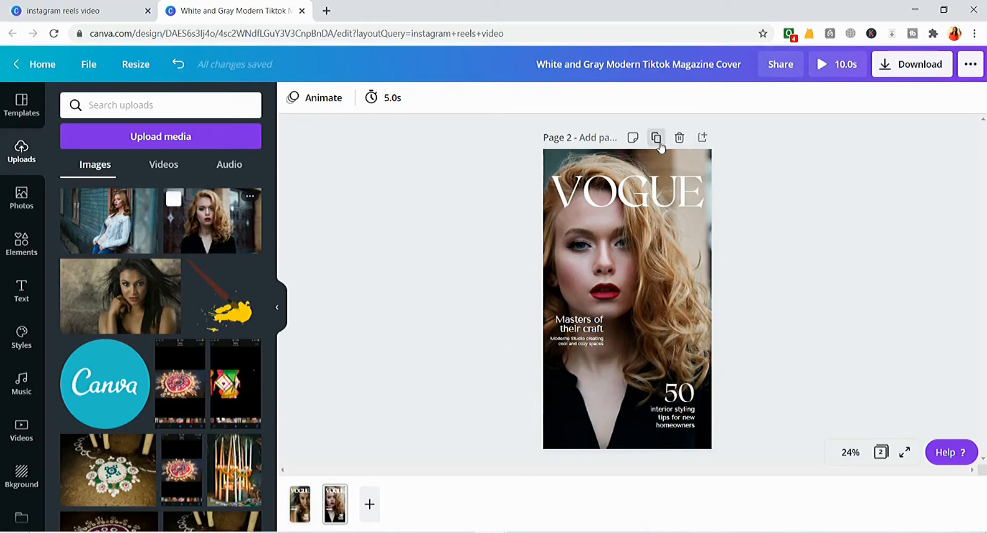
click(656, 137)
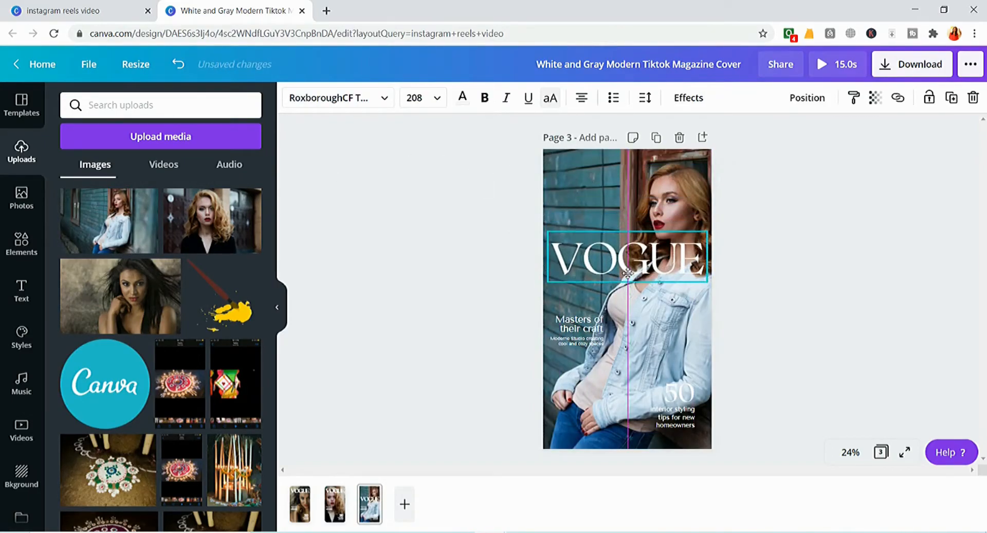
Shorten pages 1, 2 and 3 from 5.0 s to 2.5 s each, making the reel 7.5 s
click(299, 503)
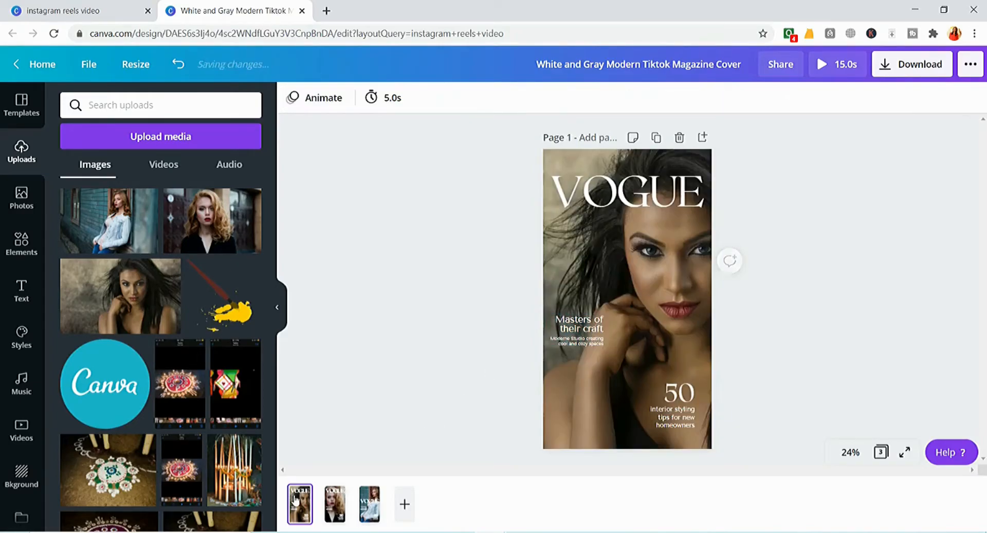
click(383, 97)
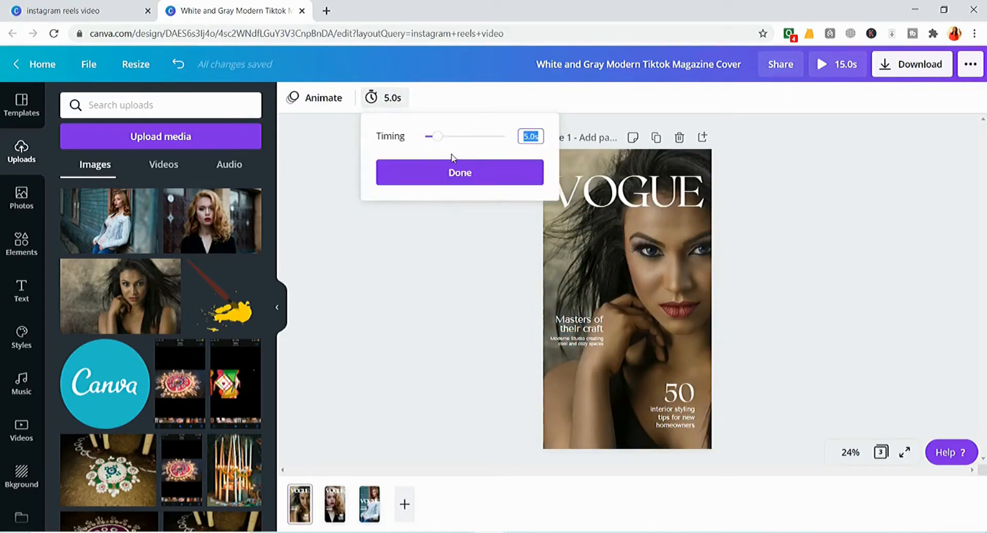
drag(438, 135, 431, 136)
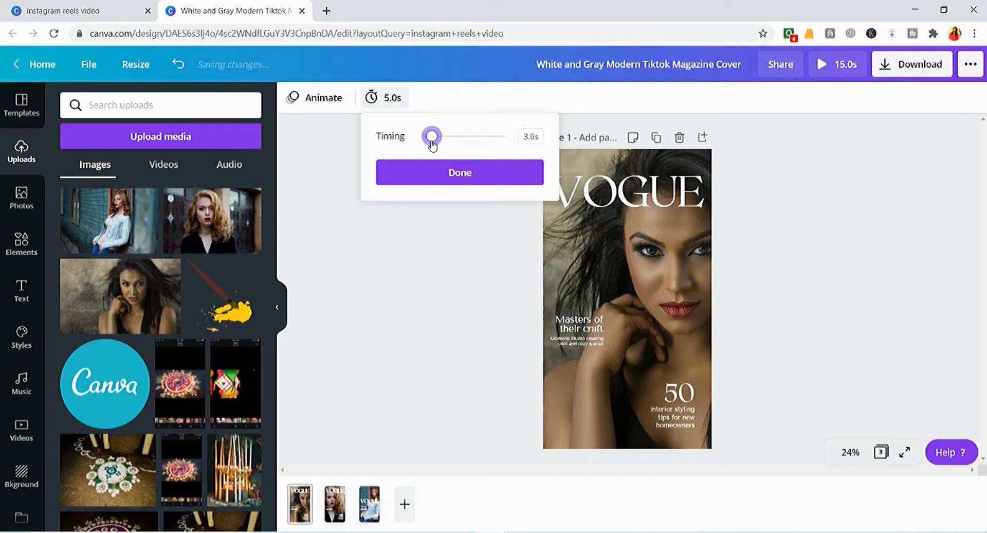
drag(432, 136, 431, 136)
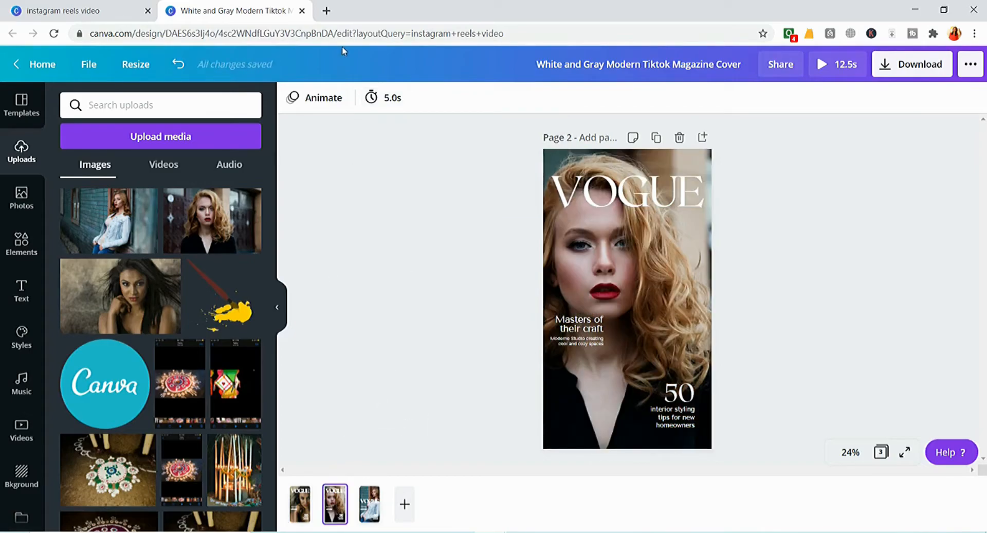
click(384, 97)
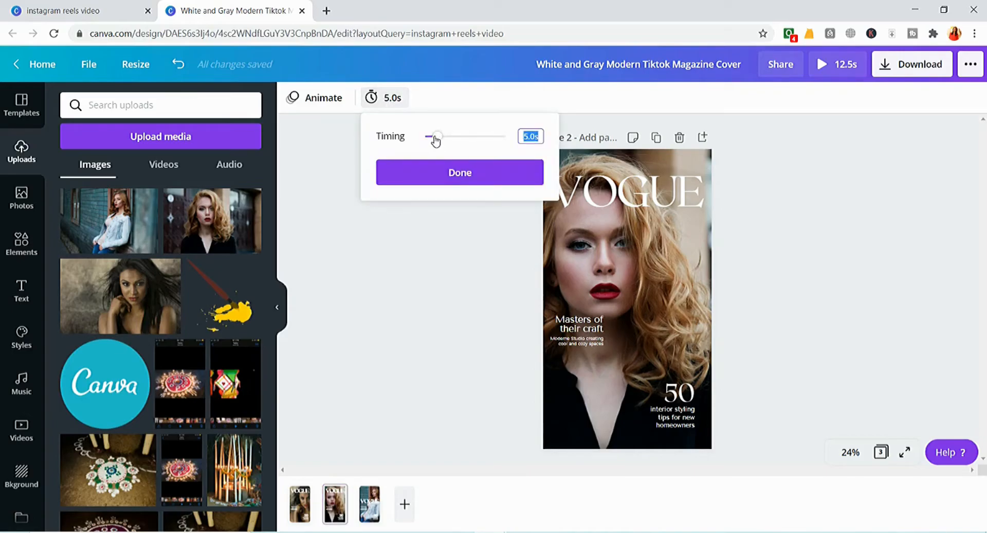
drag(438, 135, 432, 136)
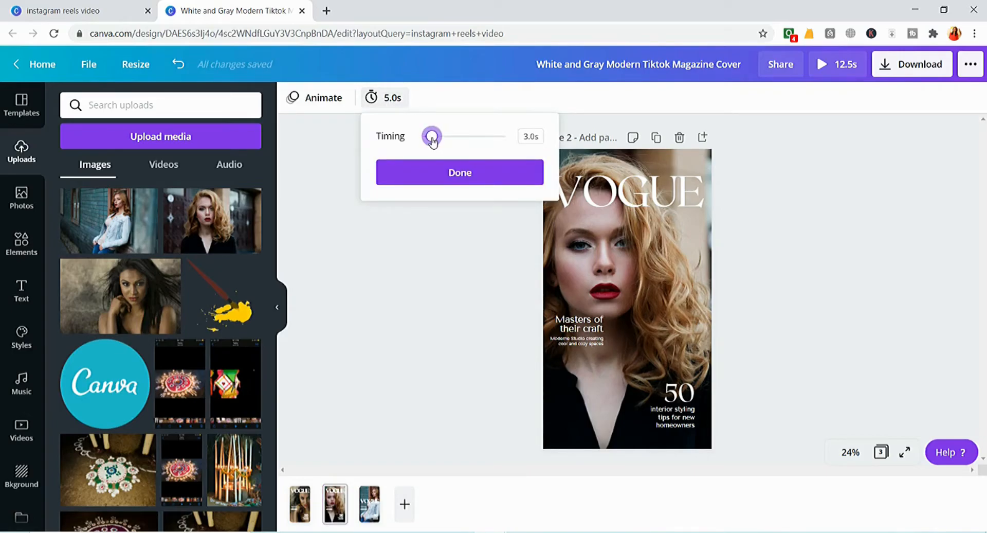
drag(433, 136, 431, 135)
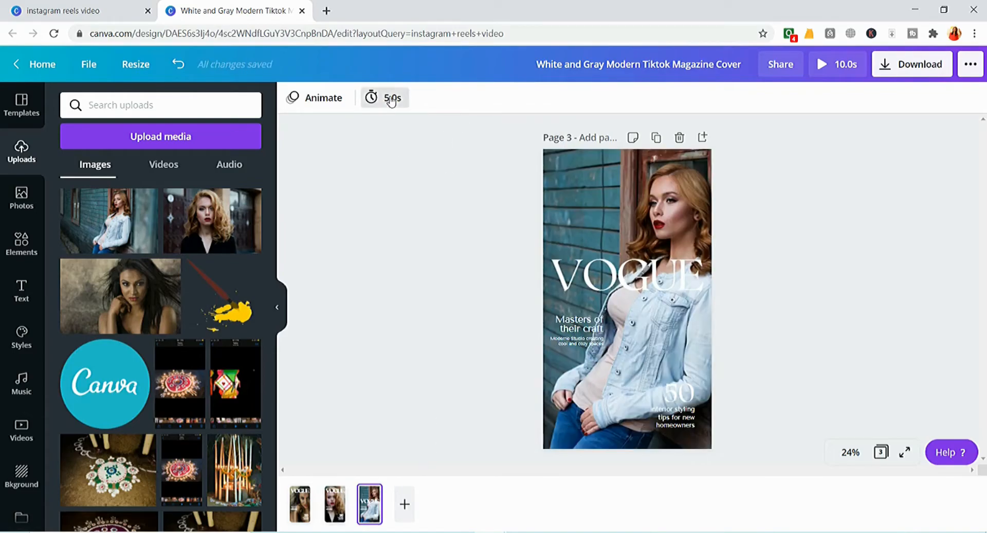
click(384, 97)
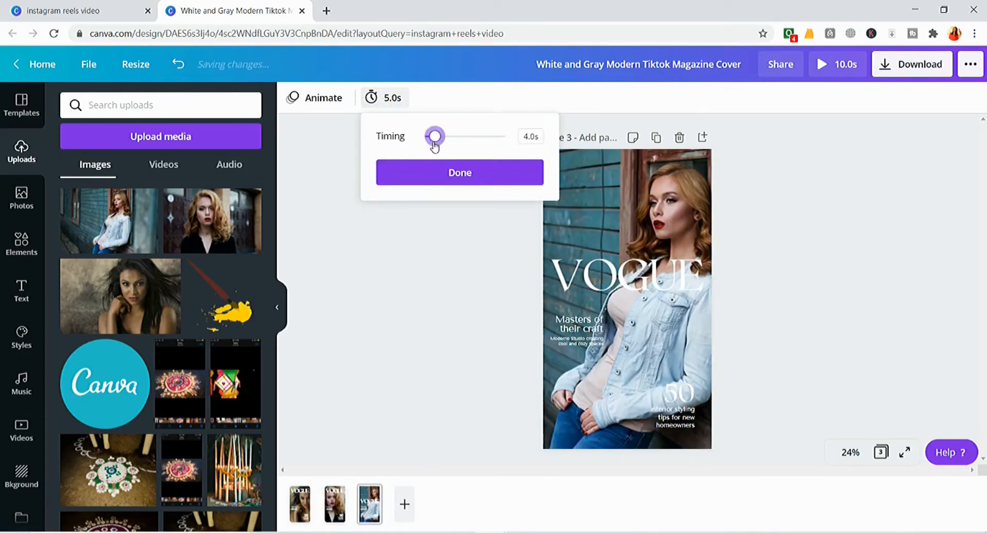
click(459, 172)
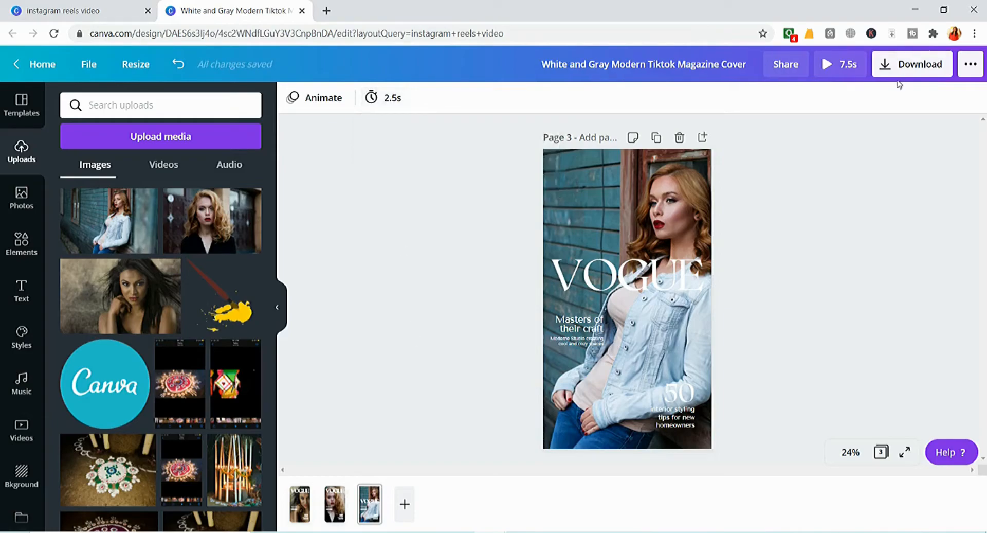
mouse_move(843, 41)
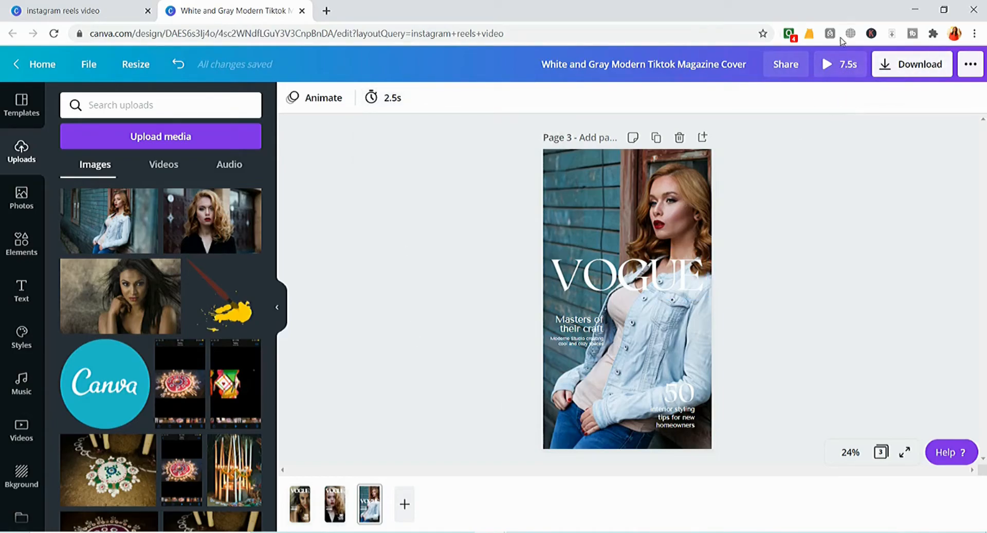
Preview the 7.5-second reel from page 1 and exit back to the editor
click(299, 504)
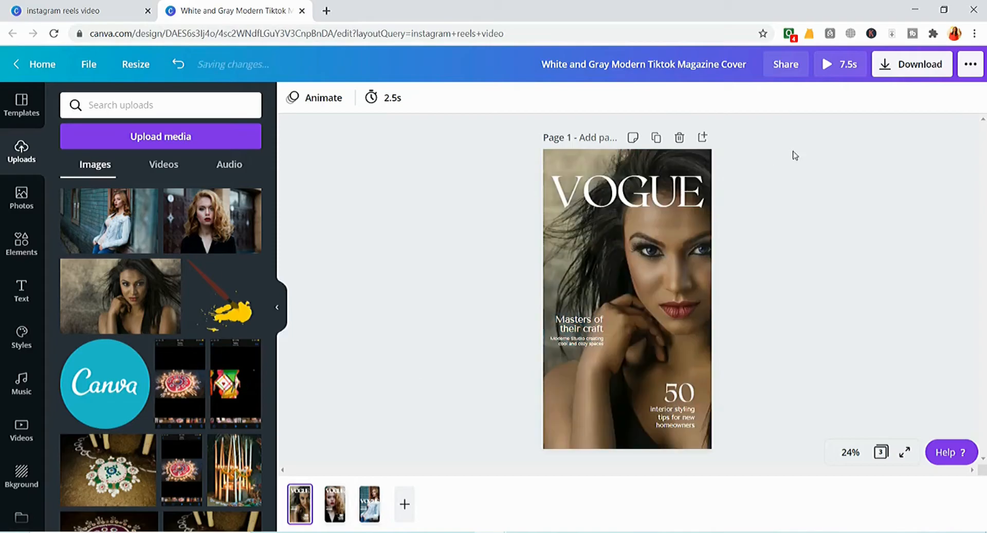
click(827, 64)
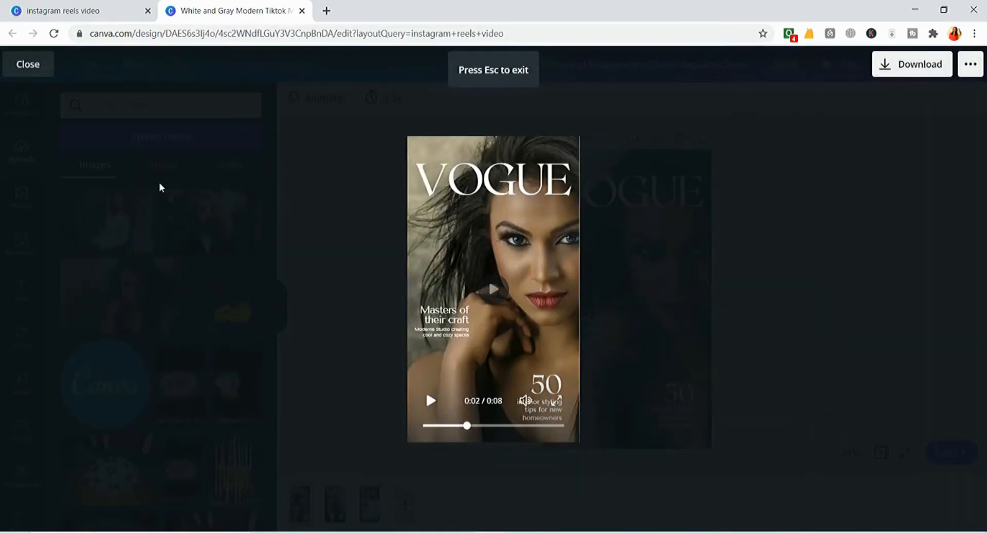
key(Escape)
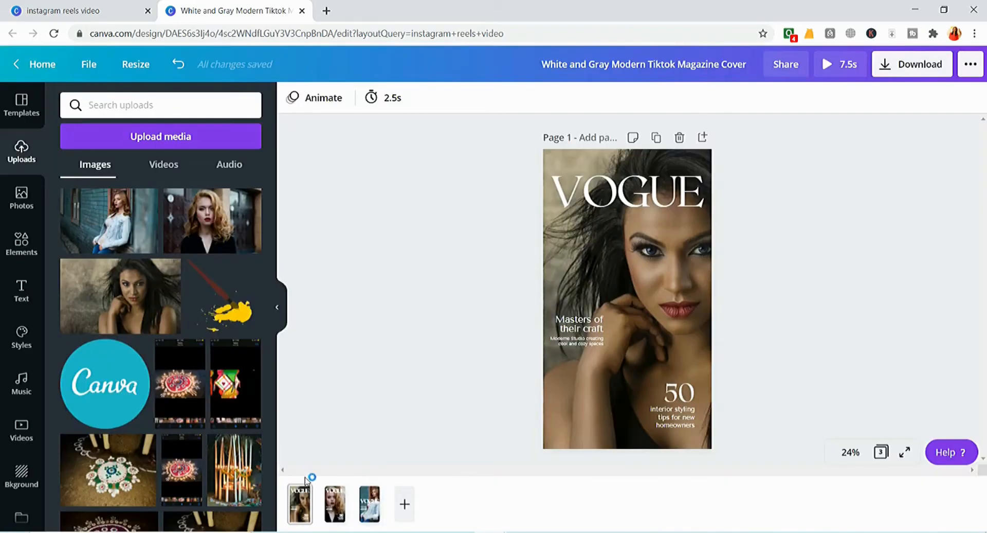
mouse_move(317, 112)
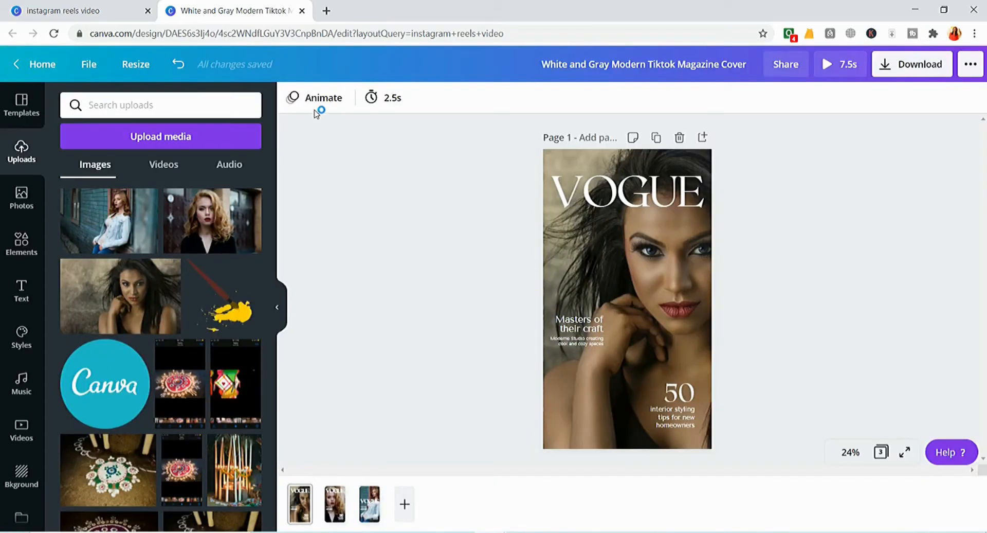
Give page 1 the Block page animation and page 2 the Rise animation
click(315, 97)
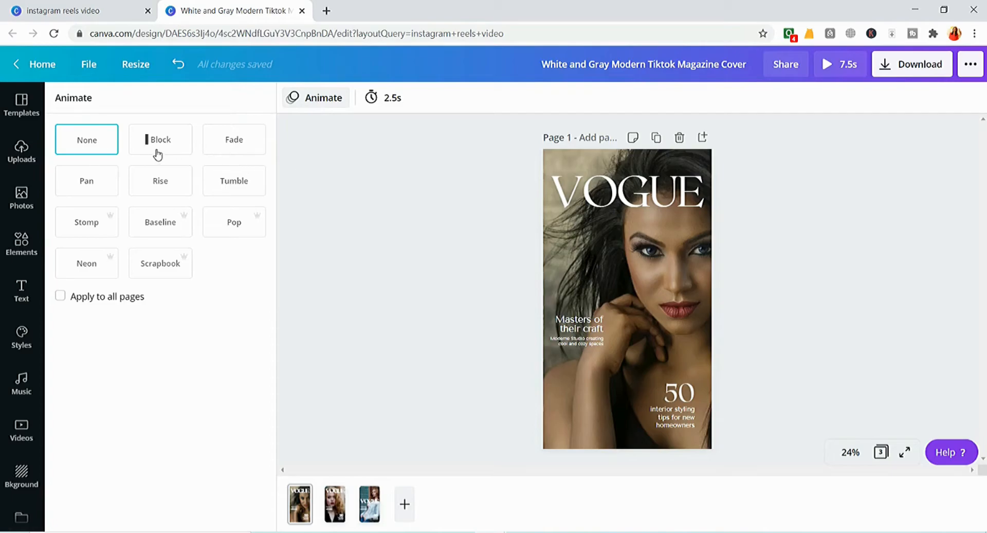
click(161, 139)
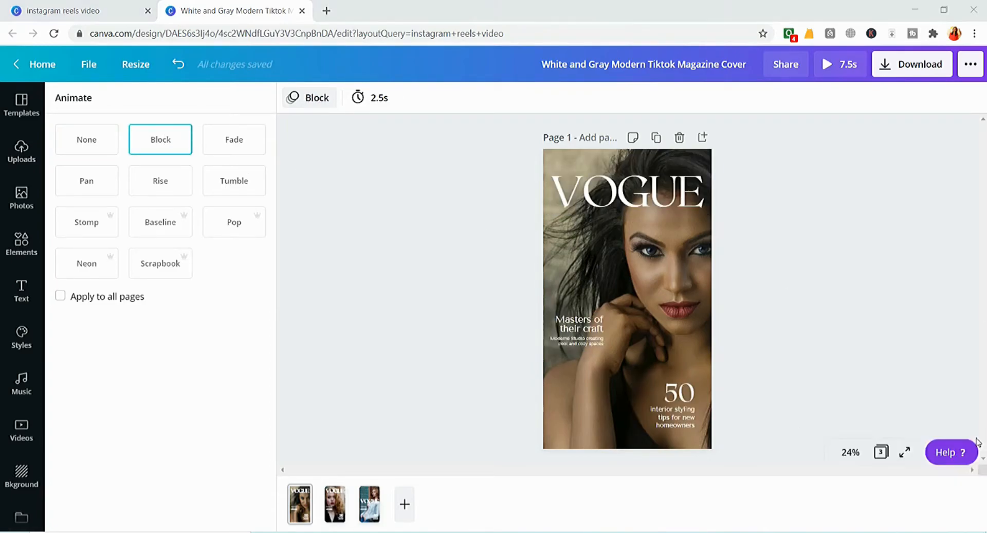
mouse_move(359, 430)
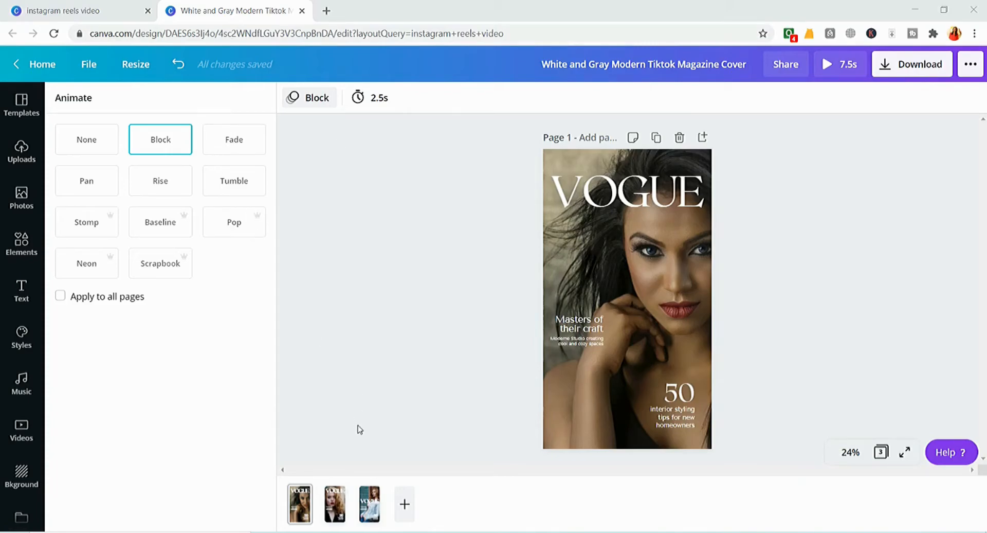
click(334, 503)
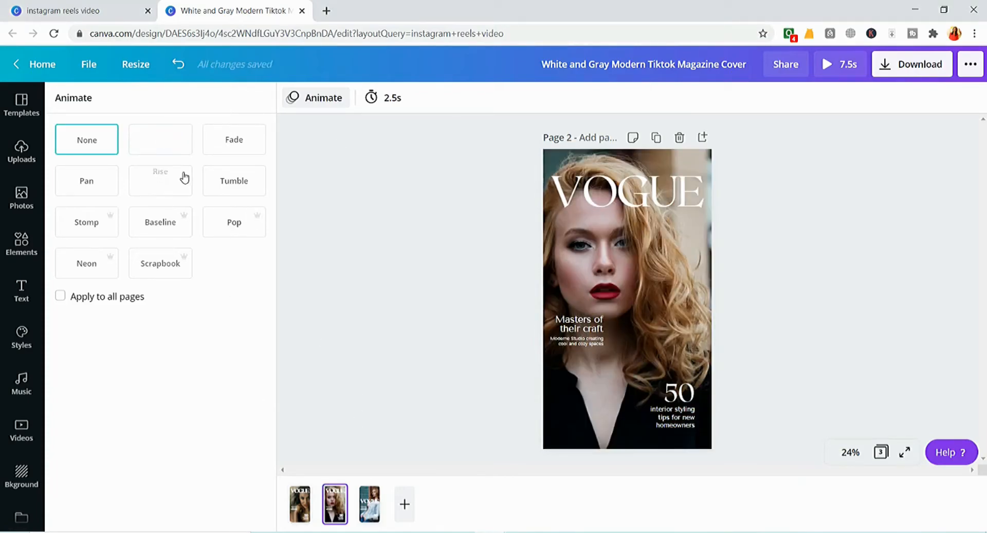
click(160, 181)
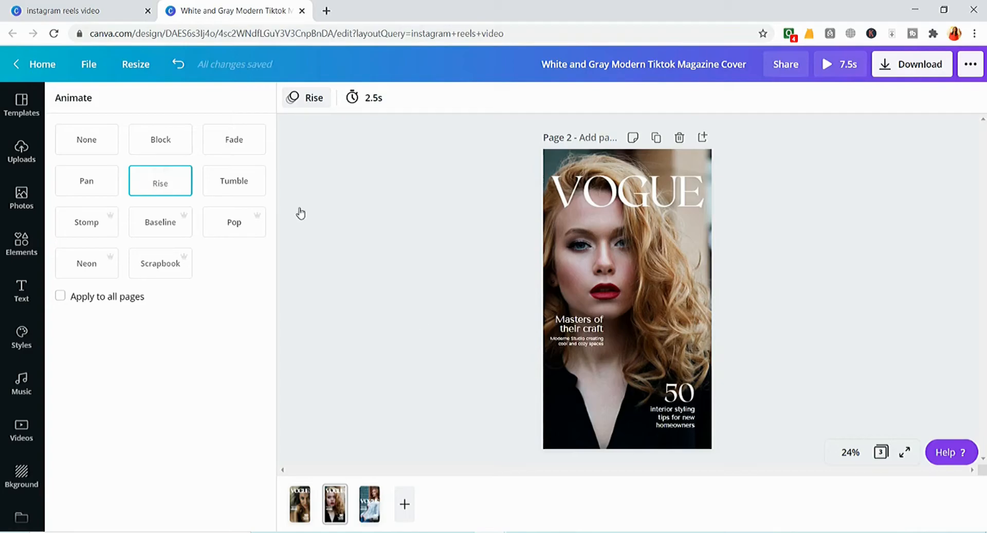
Give page 3 the Tumble animation after trying Pop, then preview the reel from page 1
click(369, 504)
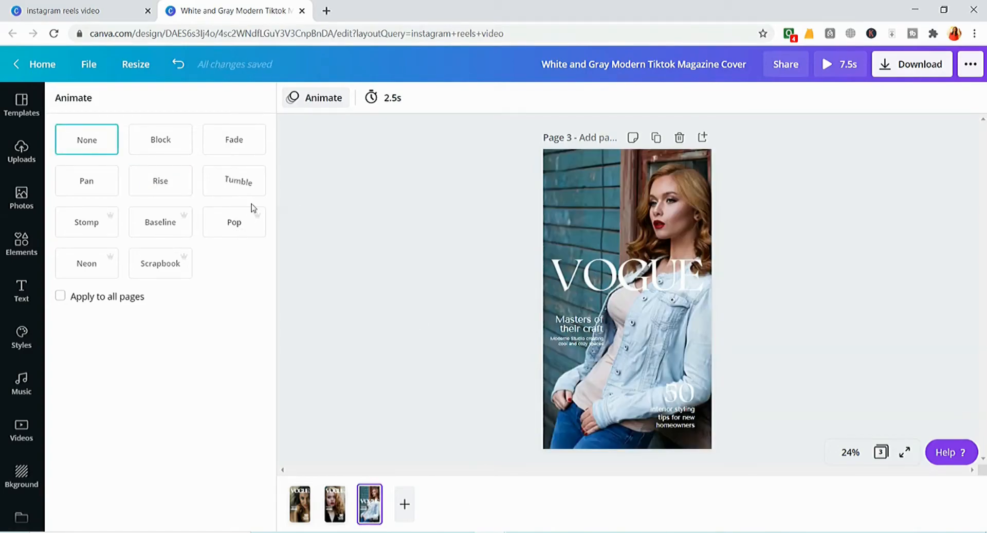
click(233, 222)
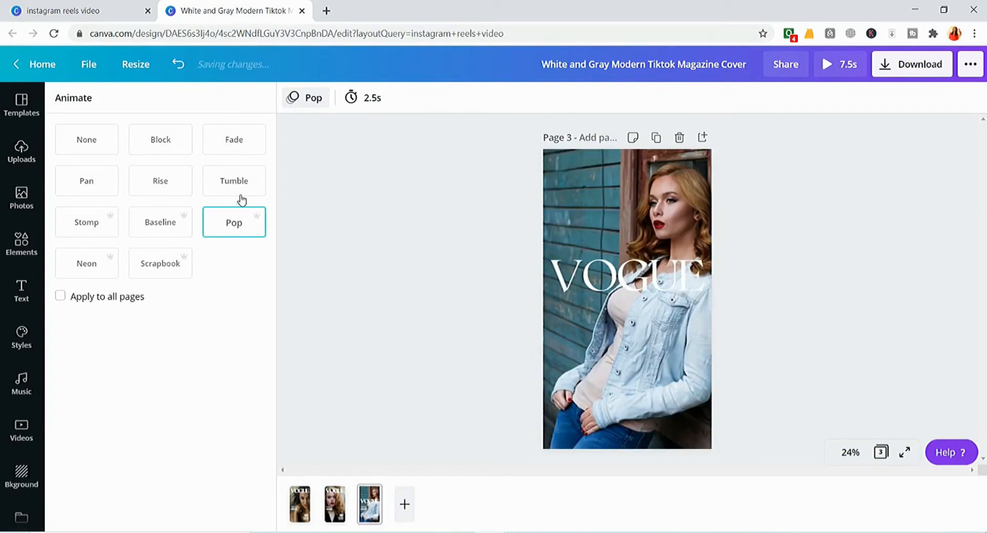
click(234, 181)
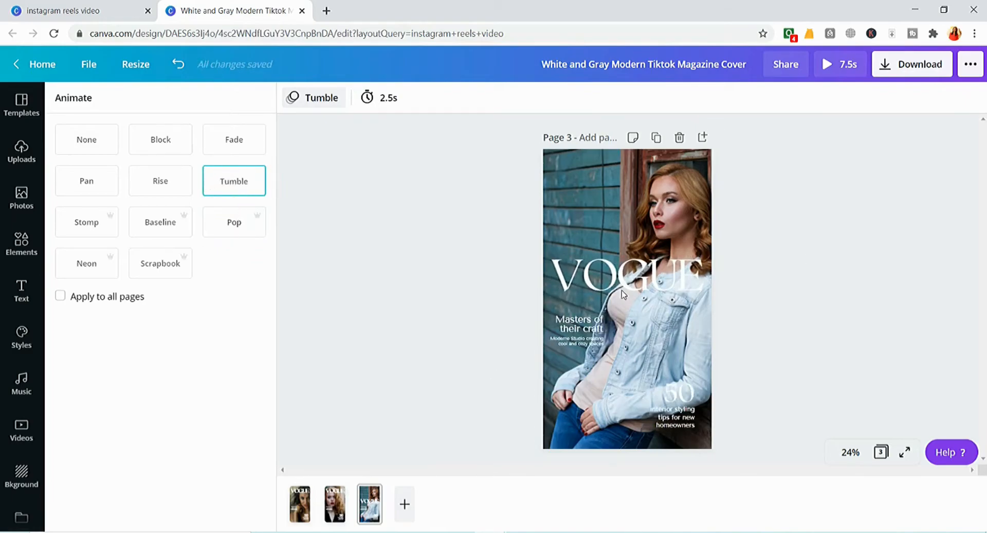
click(300, 504)
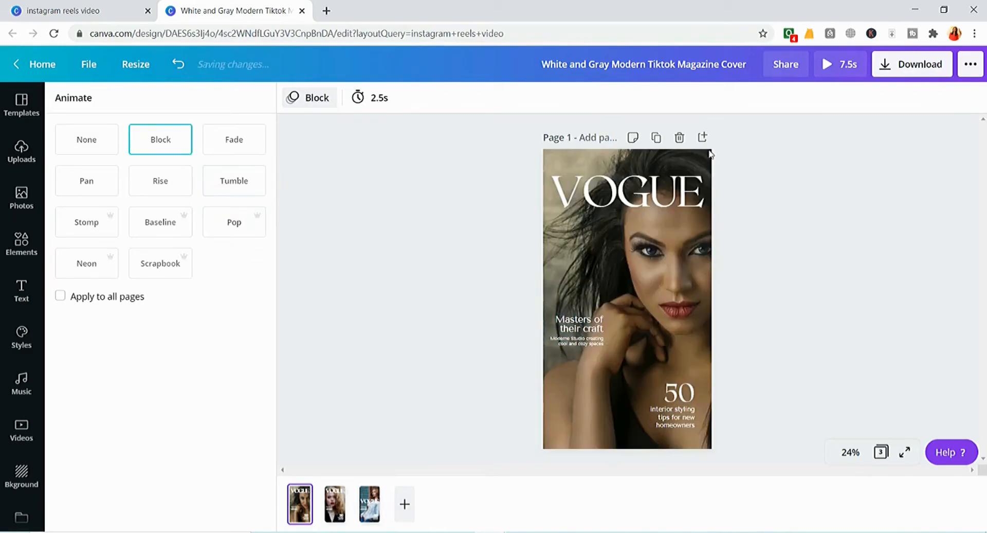
click(827, 64)
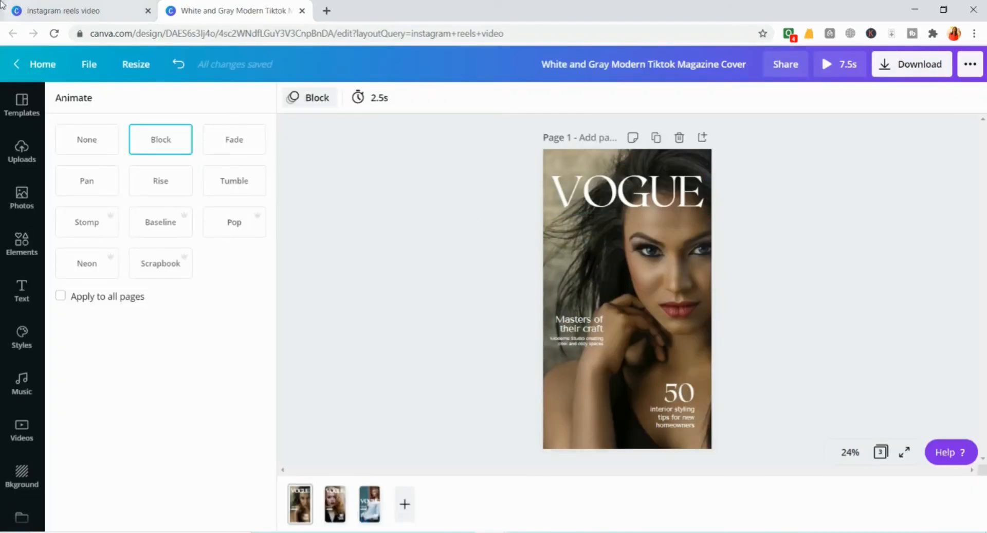
Return to the Instagram Reels Video template results tab and scroll through the gallery
click(76, 10)
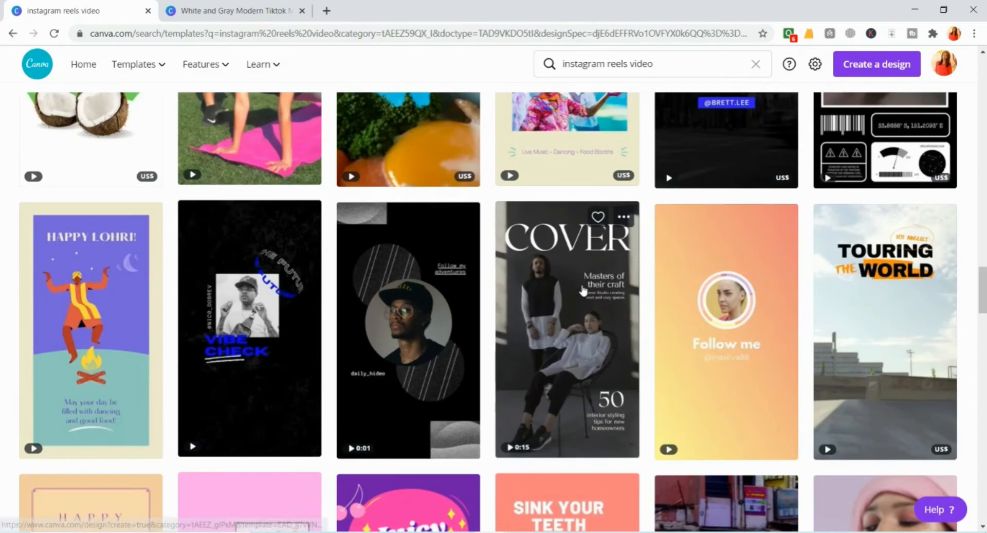
scroll(down, 3)
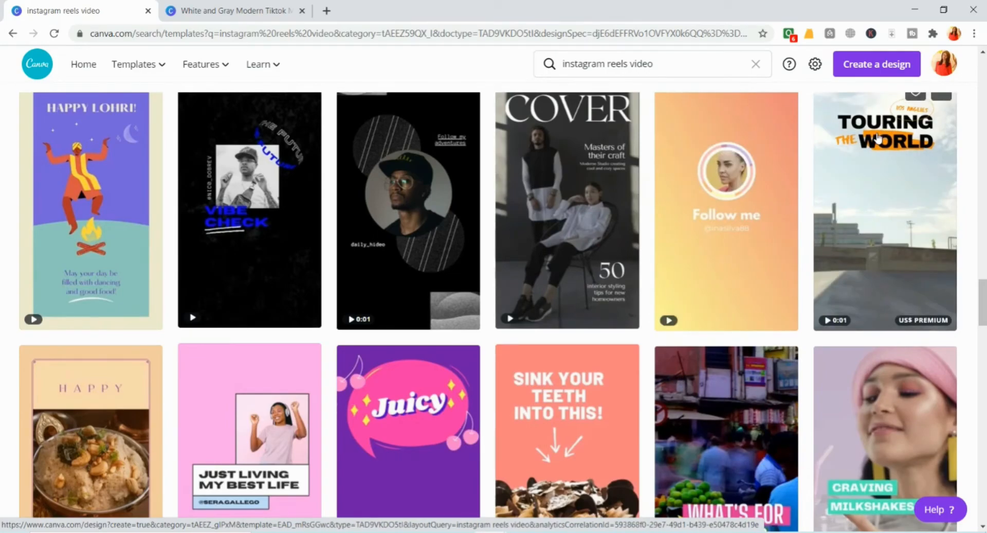
scroll(down, 3)
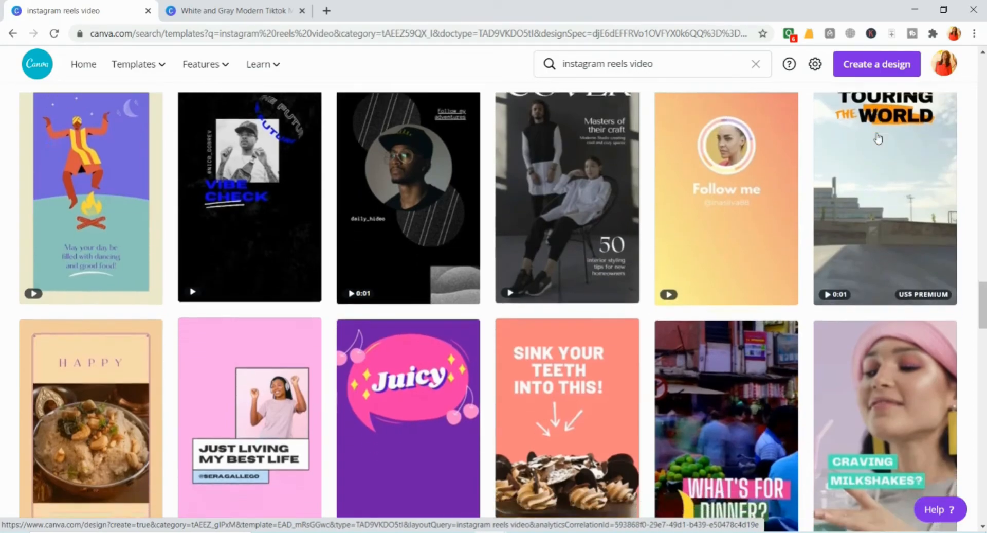